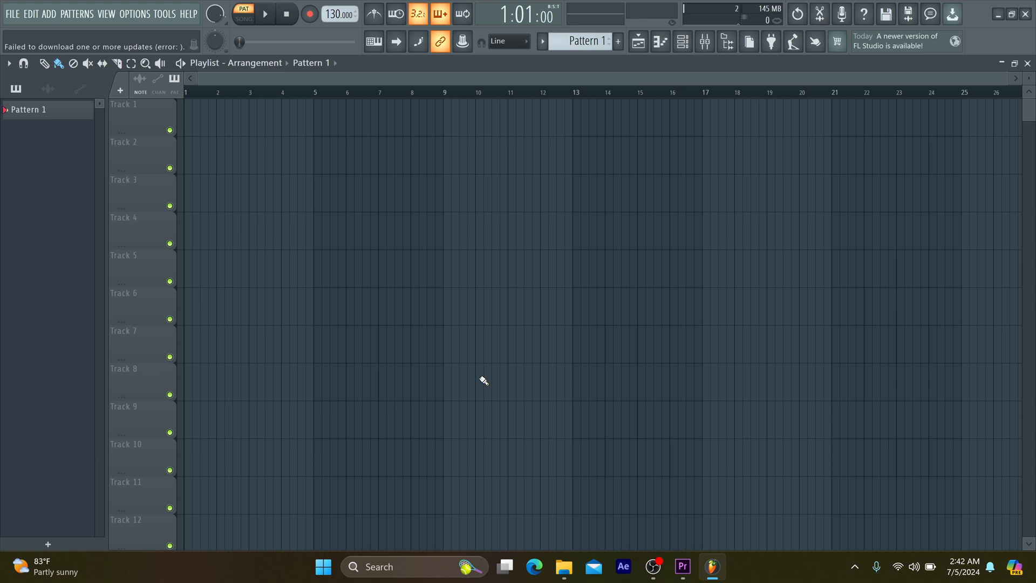
Look through the project picker and the browser of generators and effects
click(638, 41)
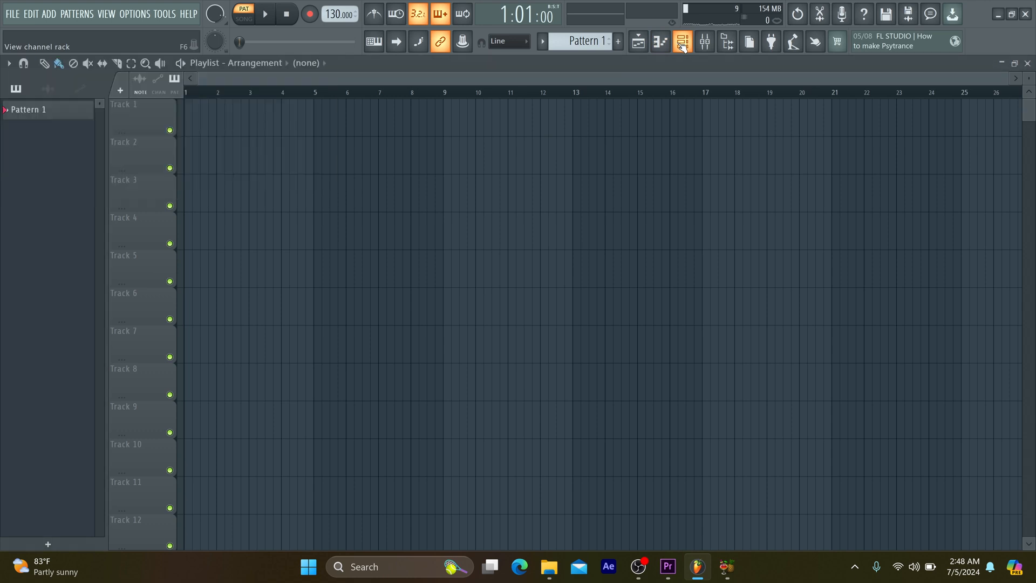
click(703, 42)
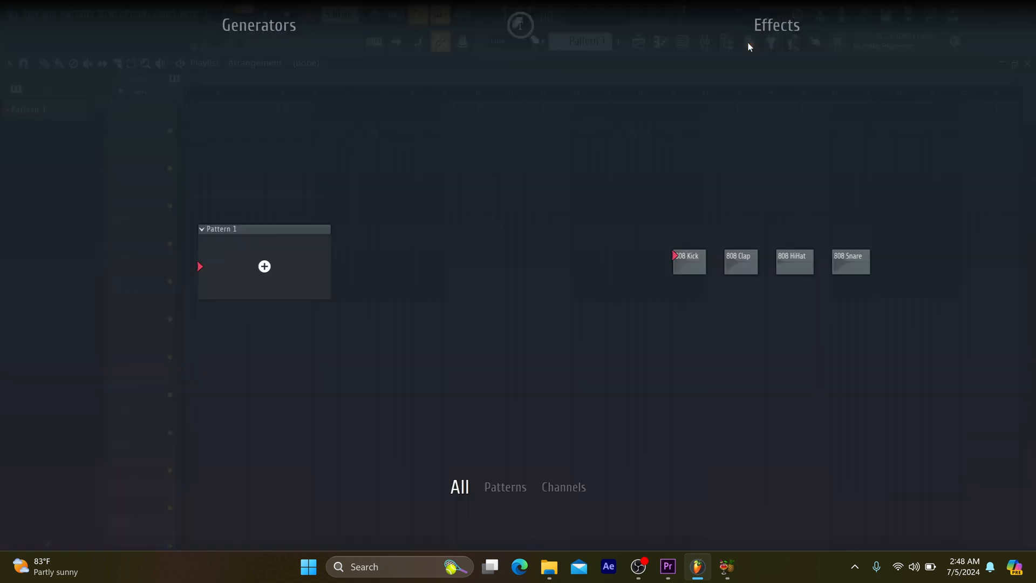
mouse_move(693, 141)
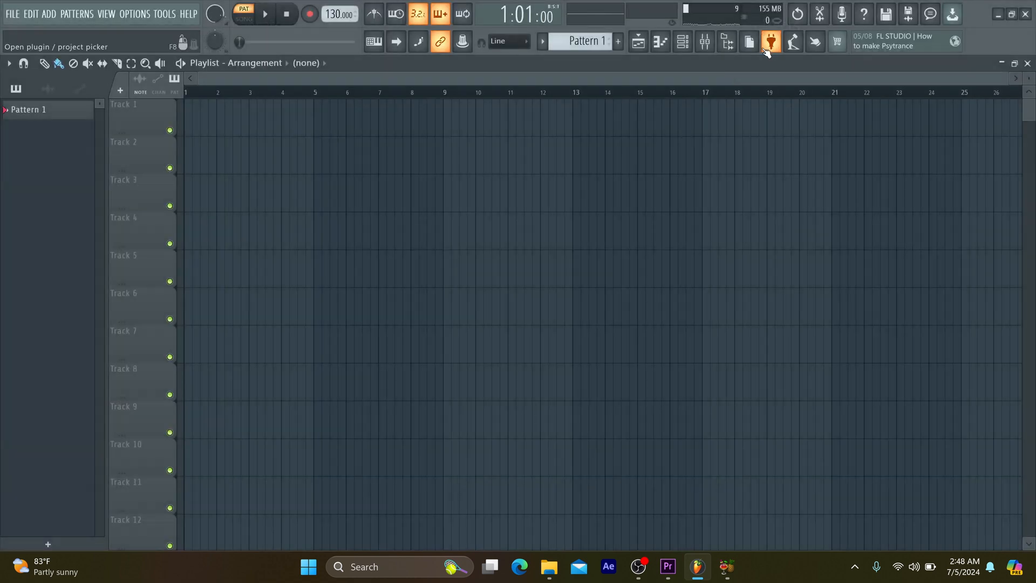
click(771, 42)
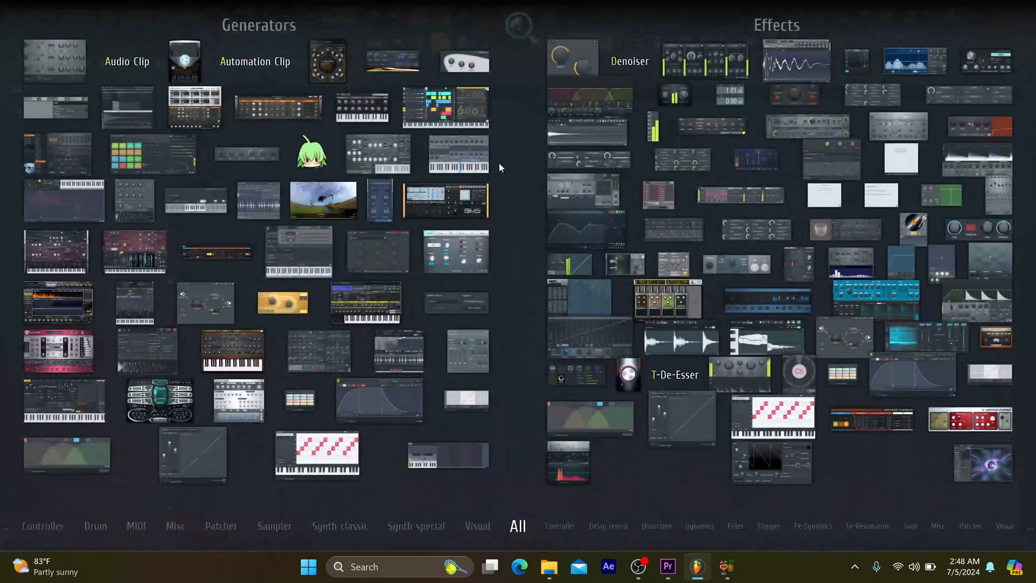
mouse_move(594, 198)
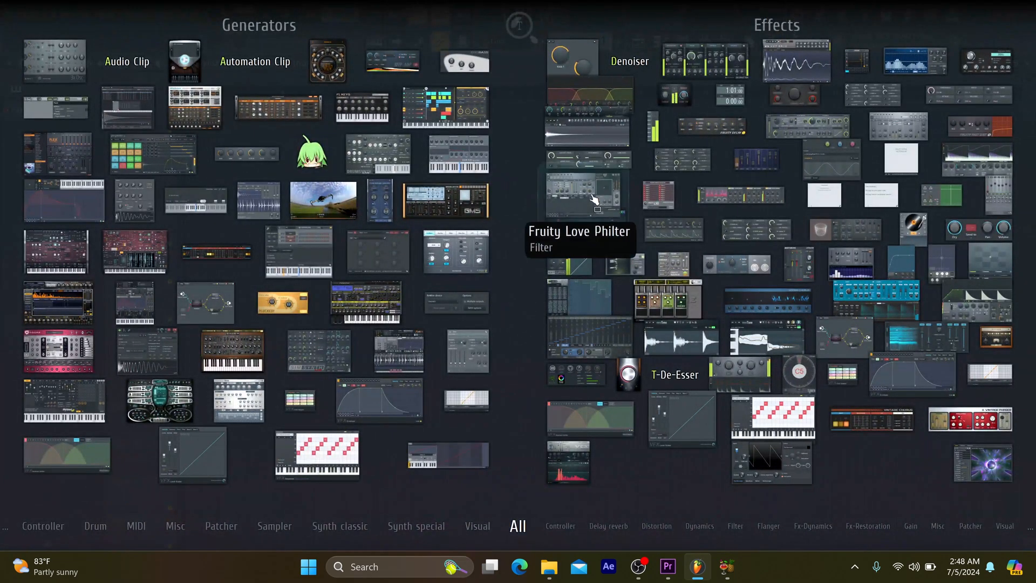
mouse_move(574, 341)
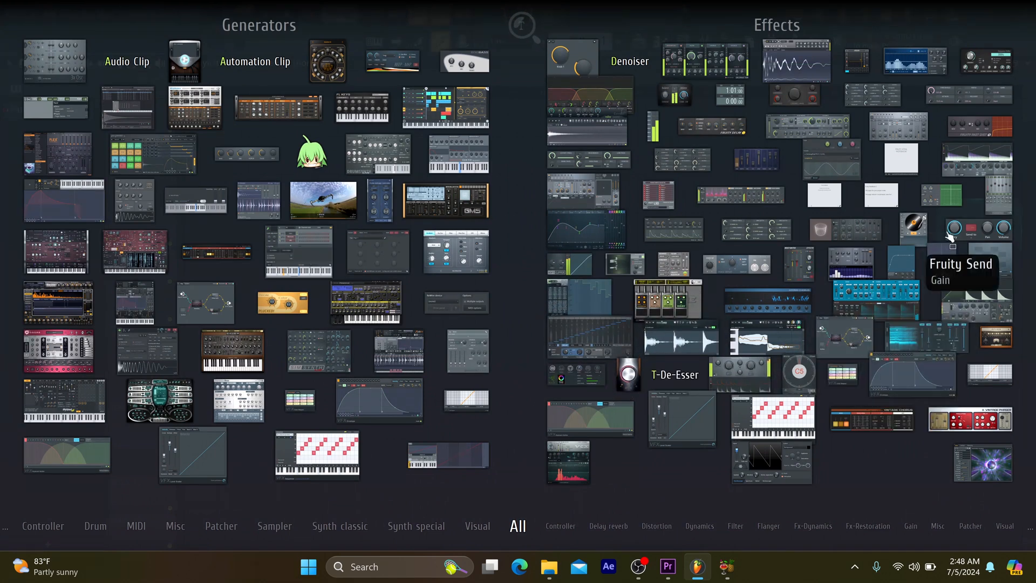
mouse_move(978, 132)
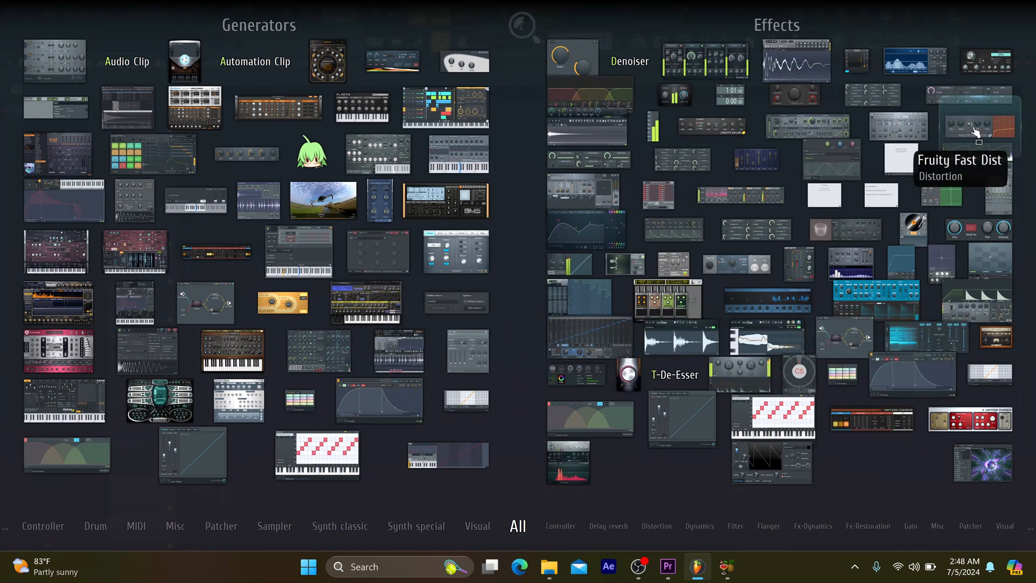
mouse_move(914, 65)
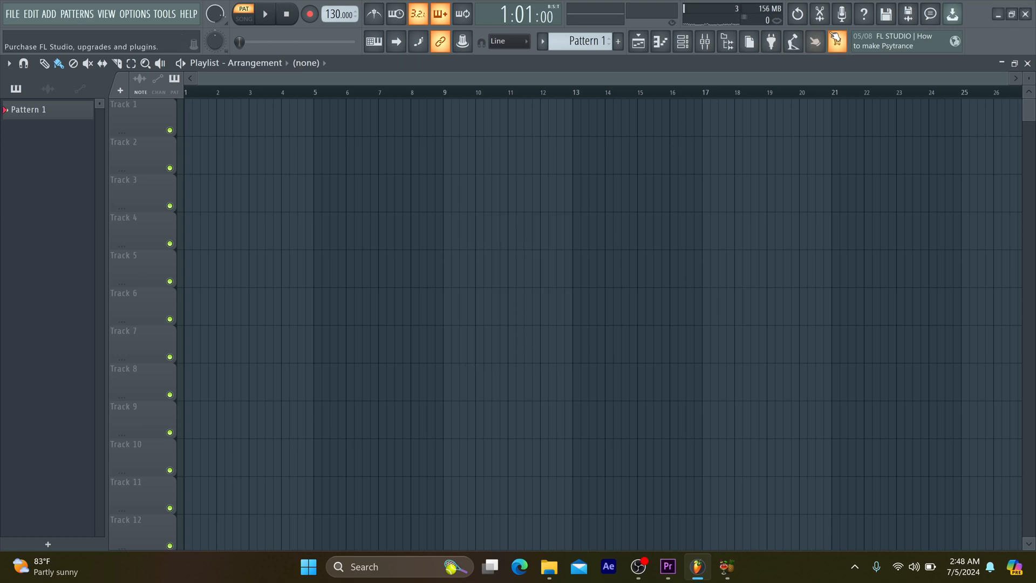
mouse_move(793, 41)
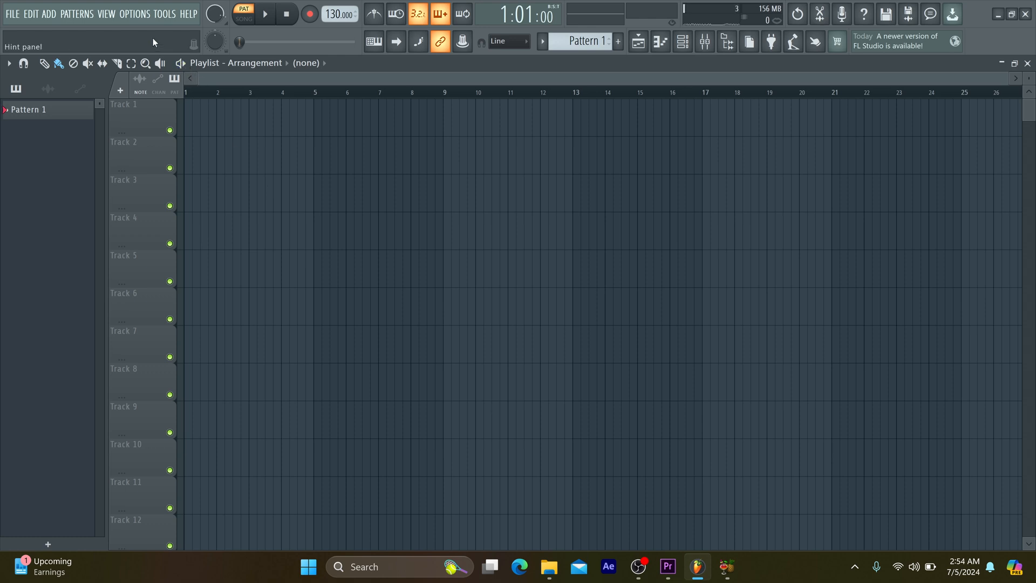
Open Options > Audio settings, keeping FL Studio ASIO at 48000 Hz
click(135, 12)
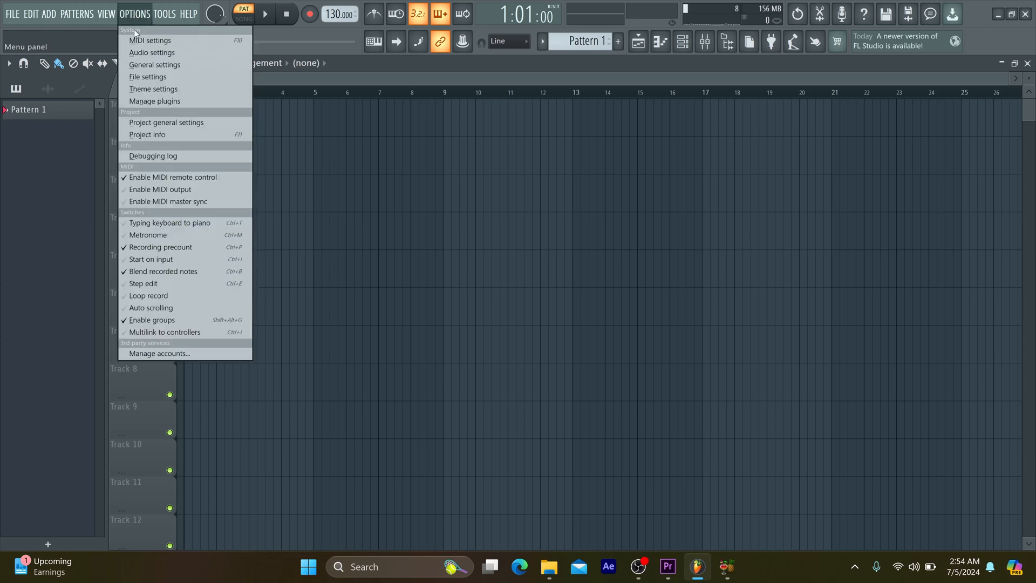
mouse_move(148, 76)
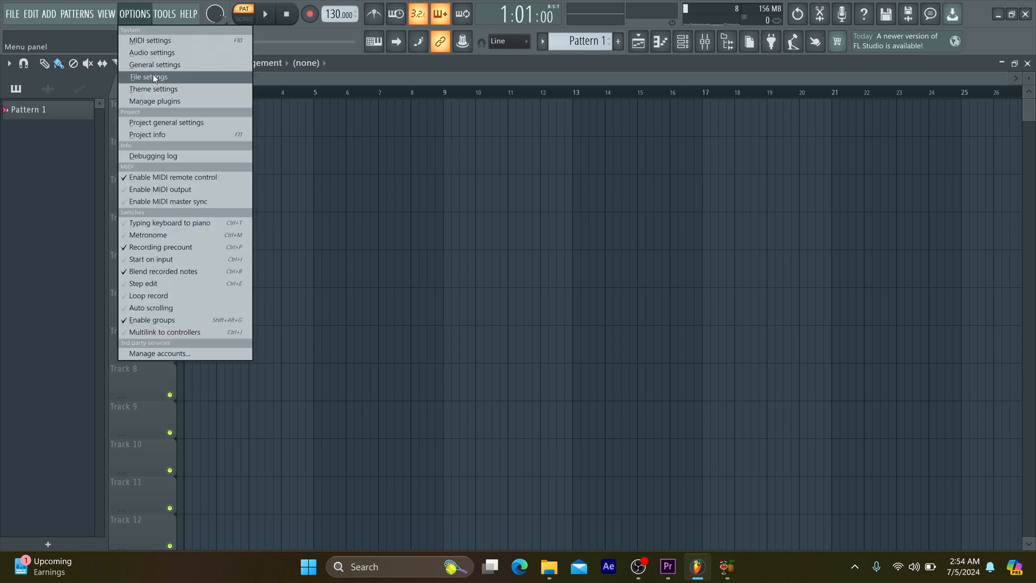
click(153, 52)
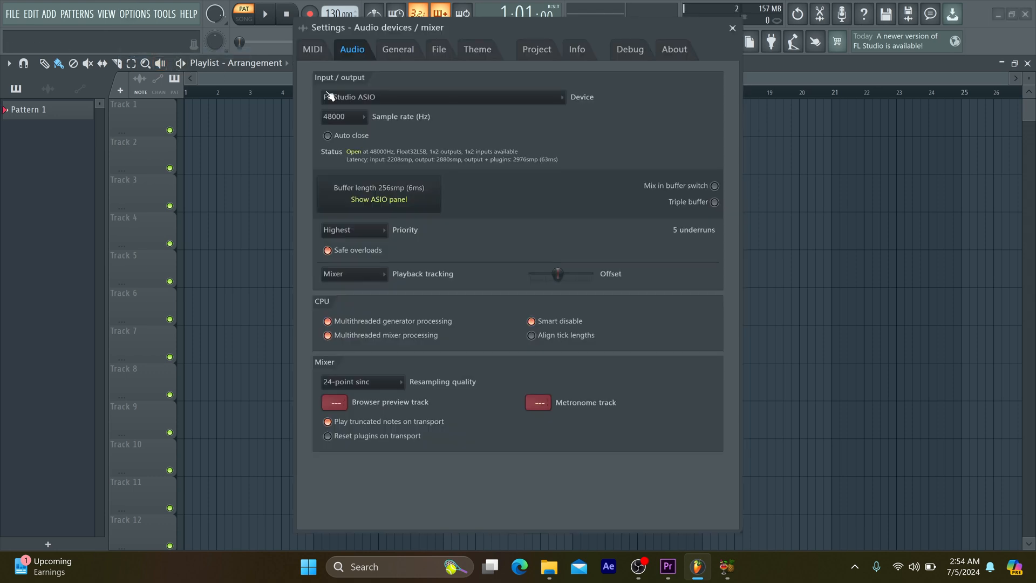
click(442, 97)
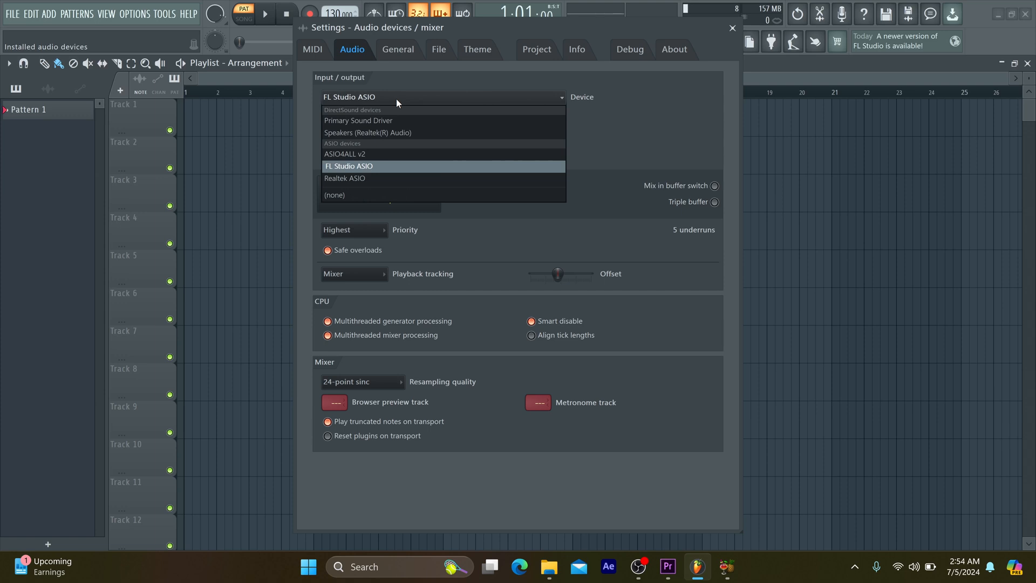
click(349, 165)
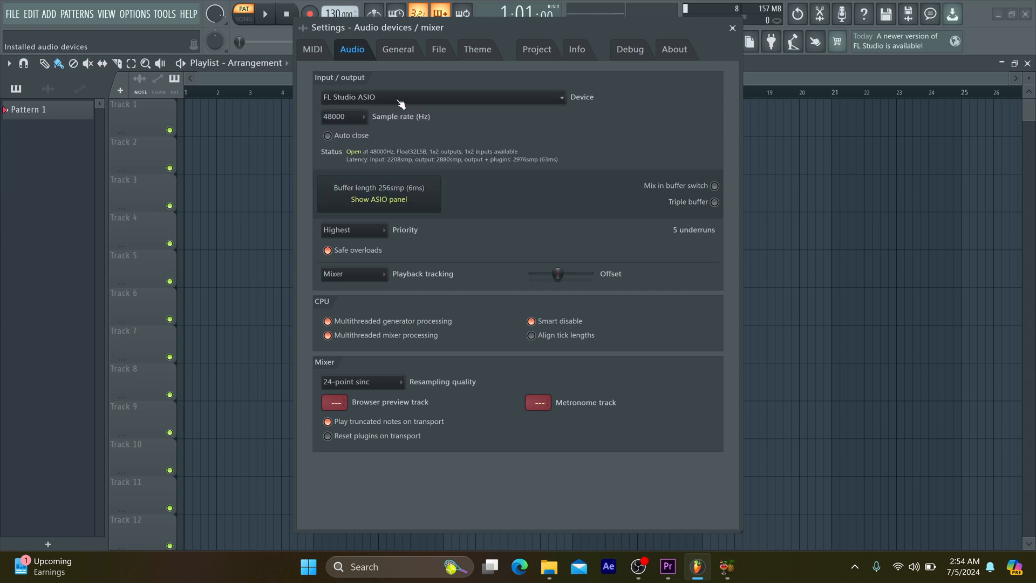
click(441, 98)
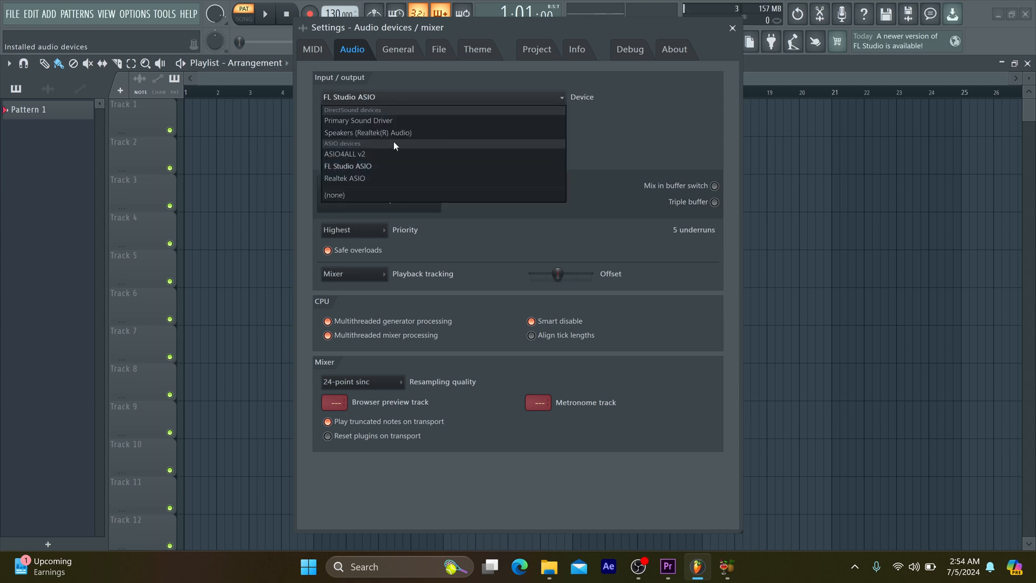
click(347, 165)
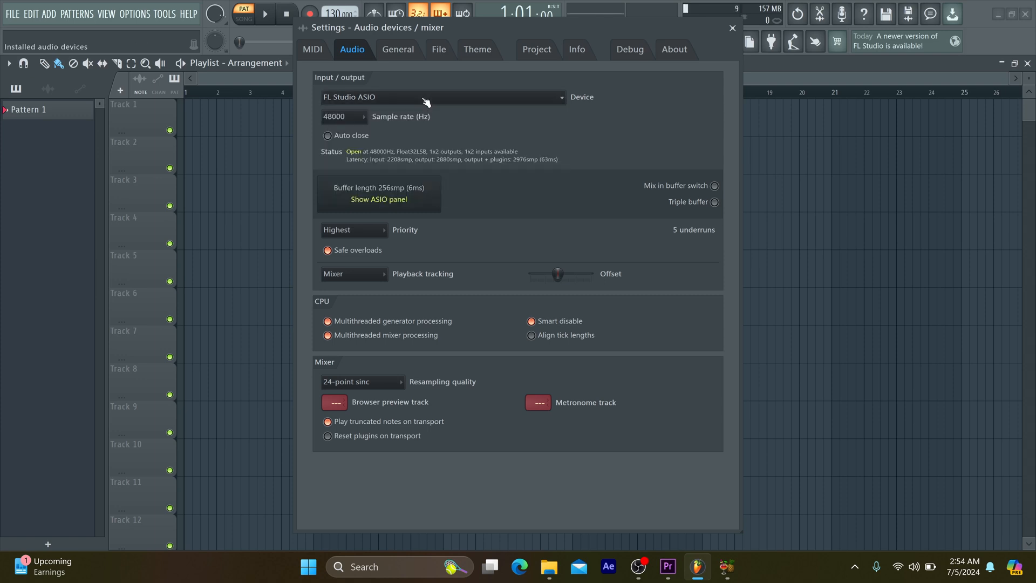
click(343, 117)
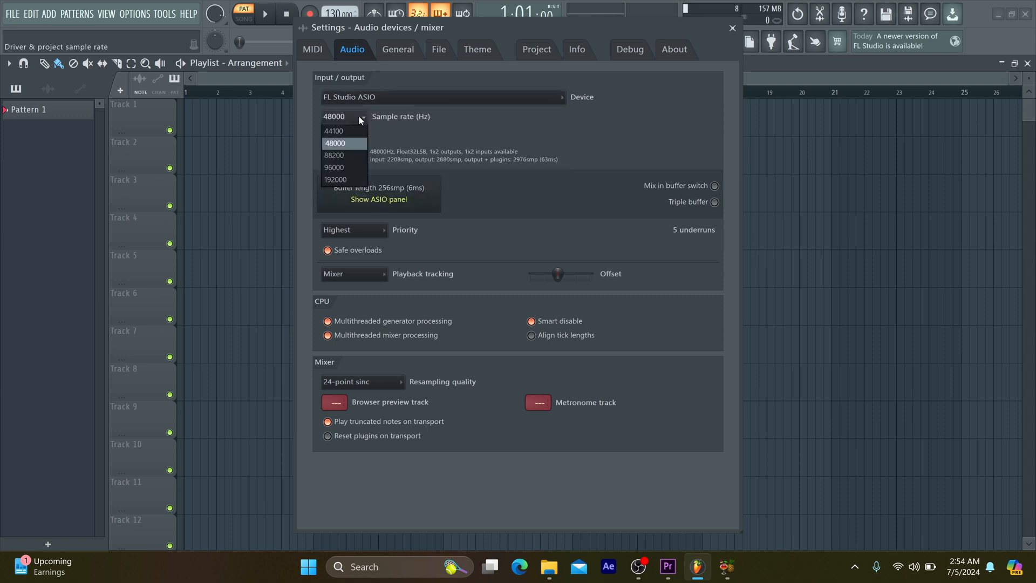
click(336, 143)
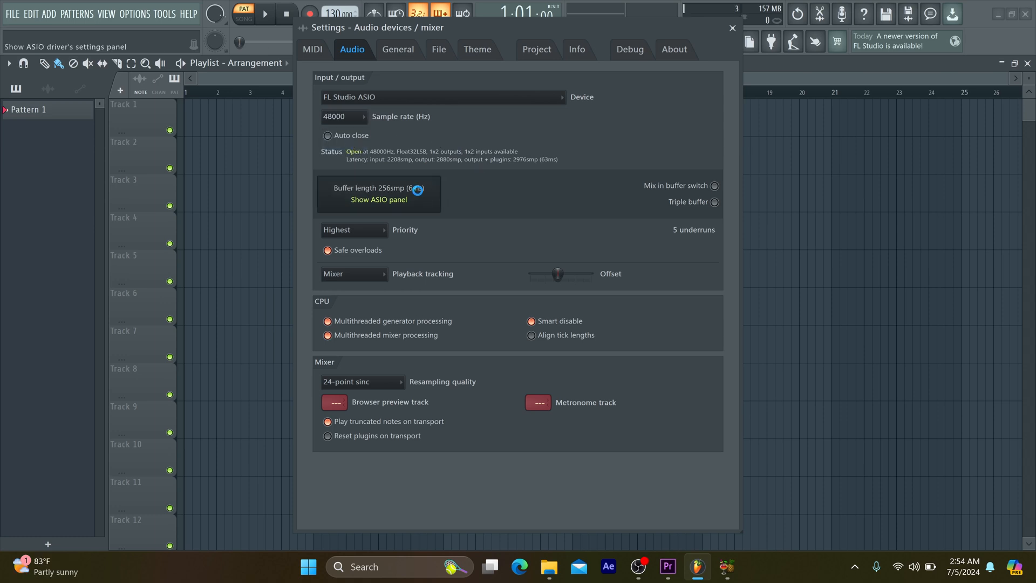
Set the ASIO panel's input to Microphone Array (Realtek) and output to Speakers (Realtek)
click(379, 200)
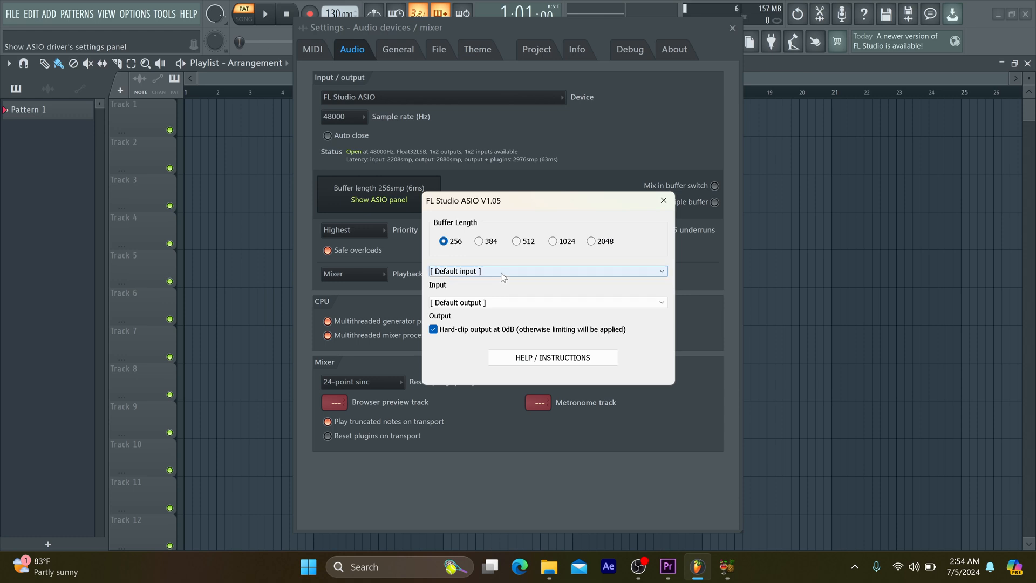
click(547, 271)
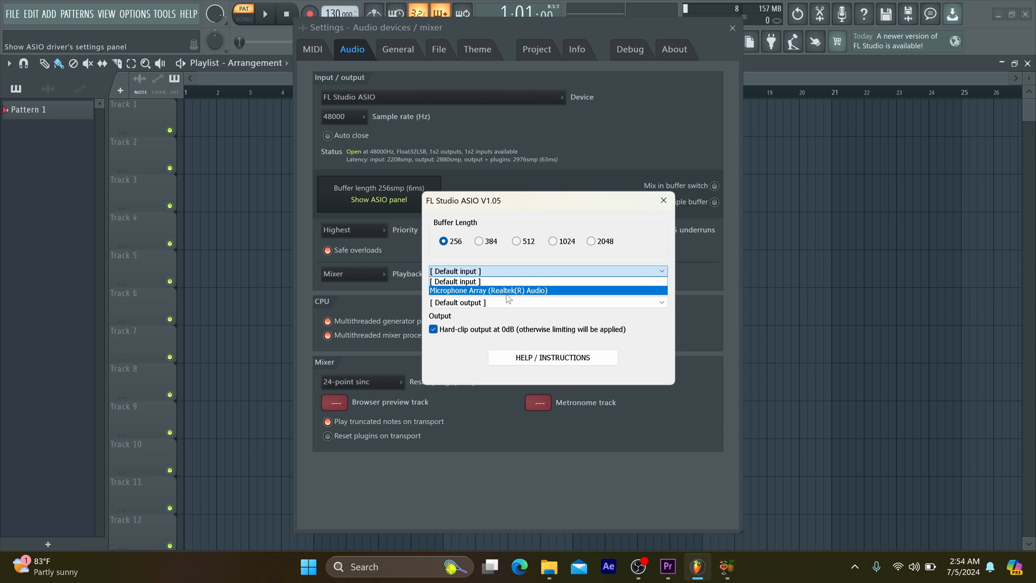
click(488, 290)
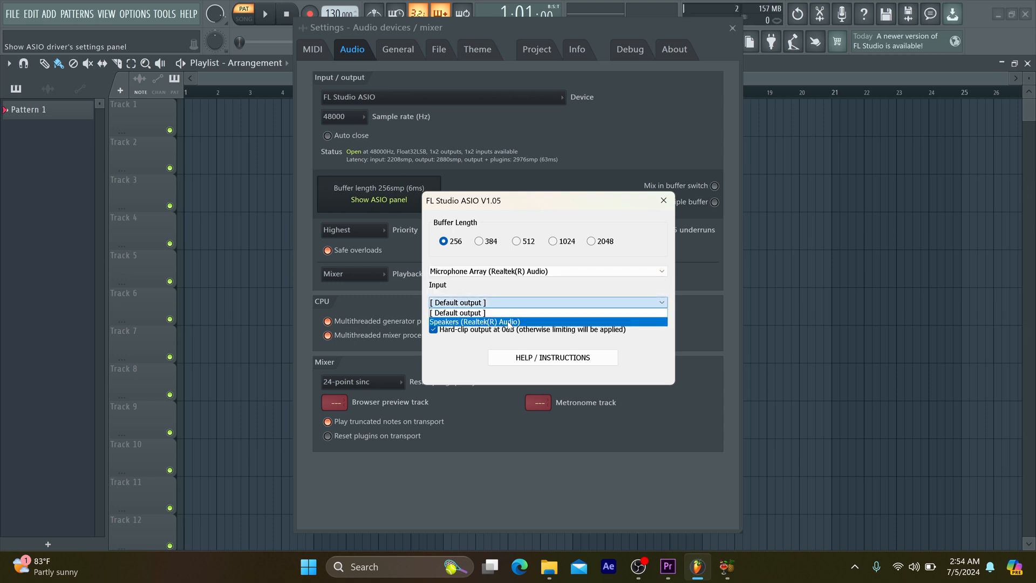
click(474, 322)
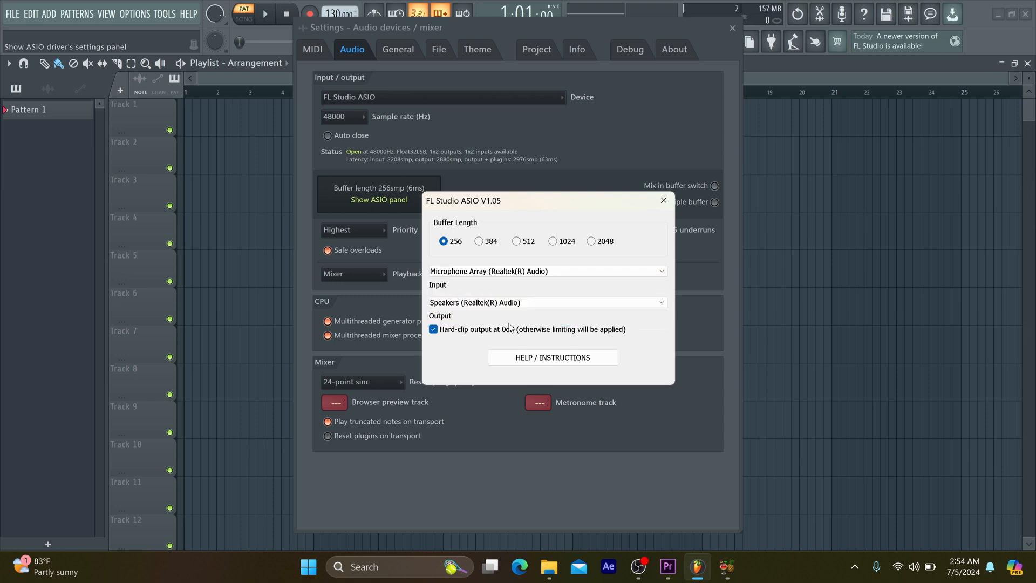
click(545, 302)
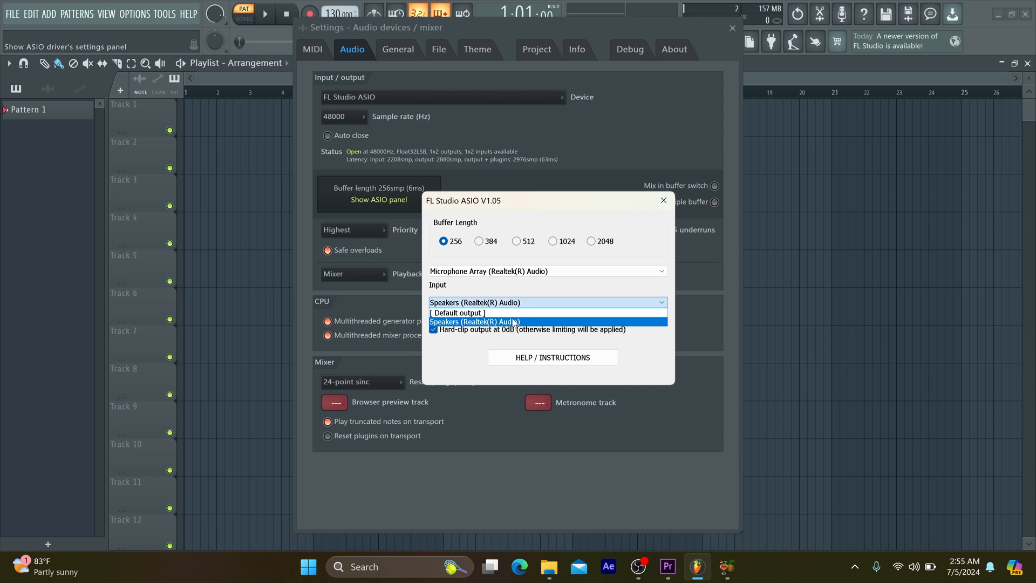
click(474, 321)
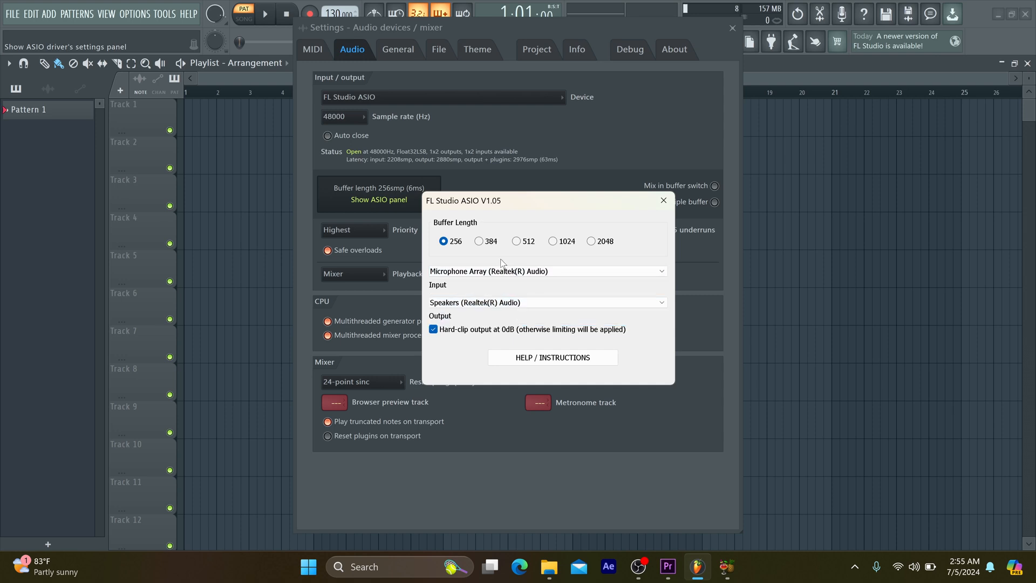
click(547, 302)
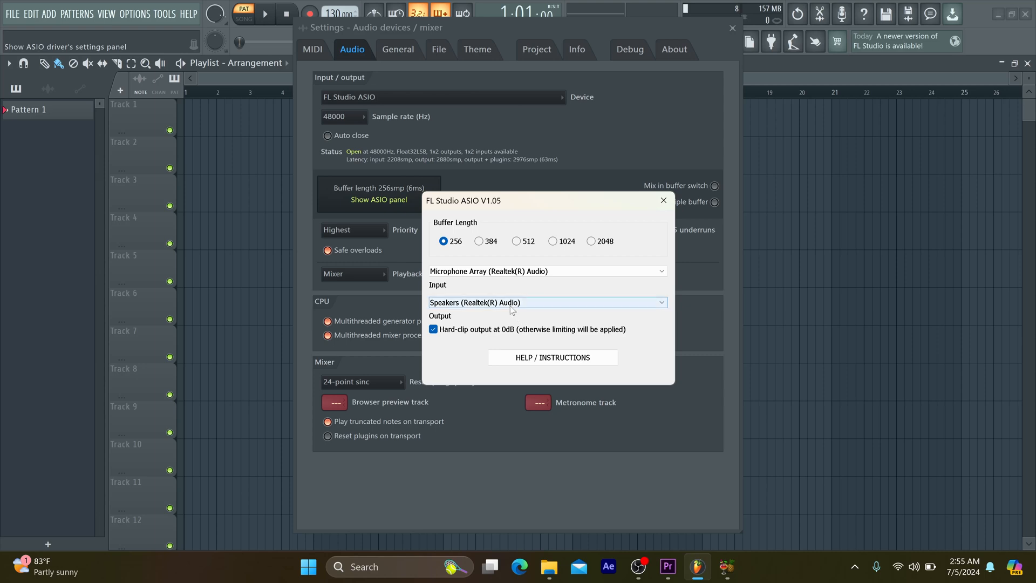
click(546, 302)
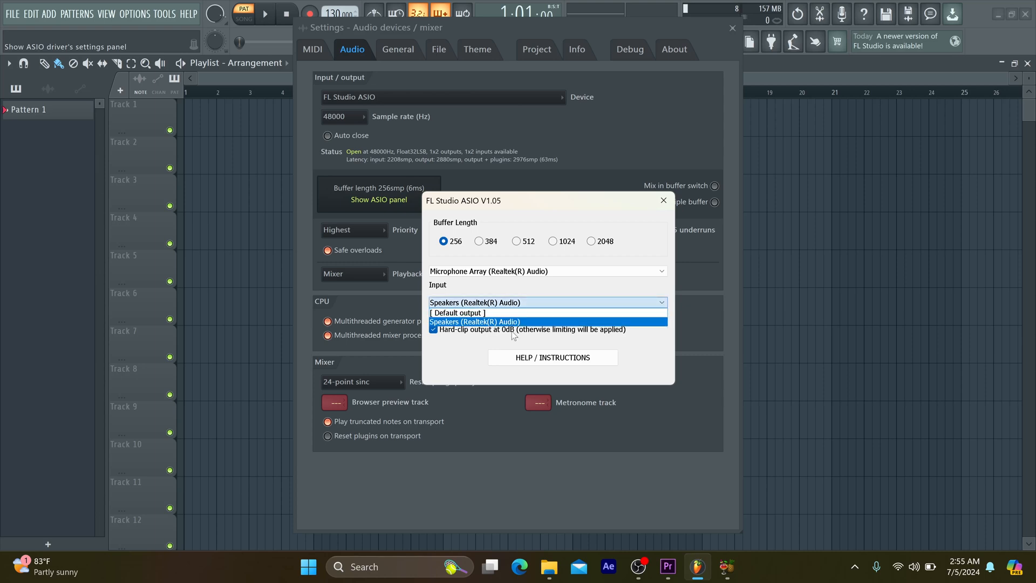
click(474, 322)
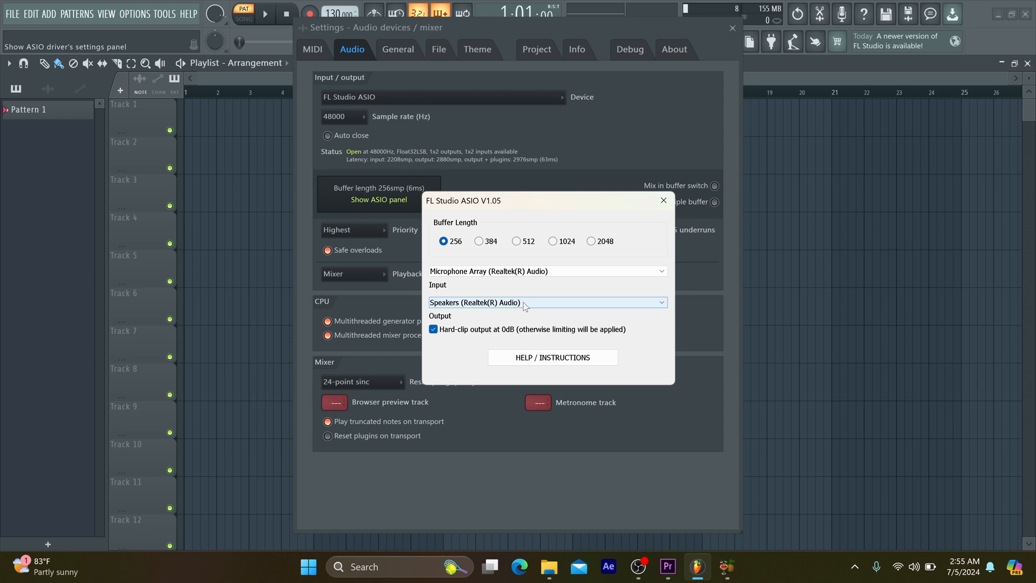
mouse_move(566, 312)
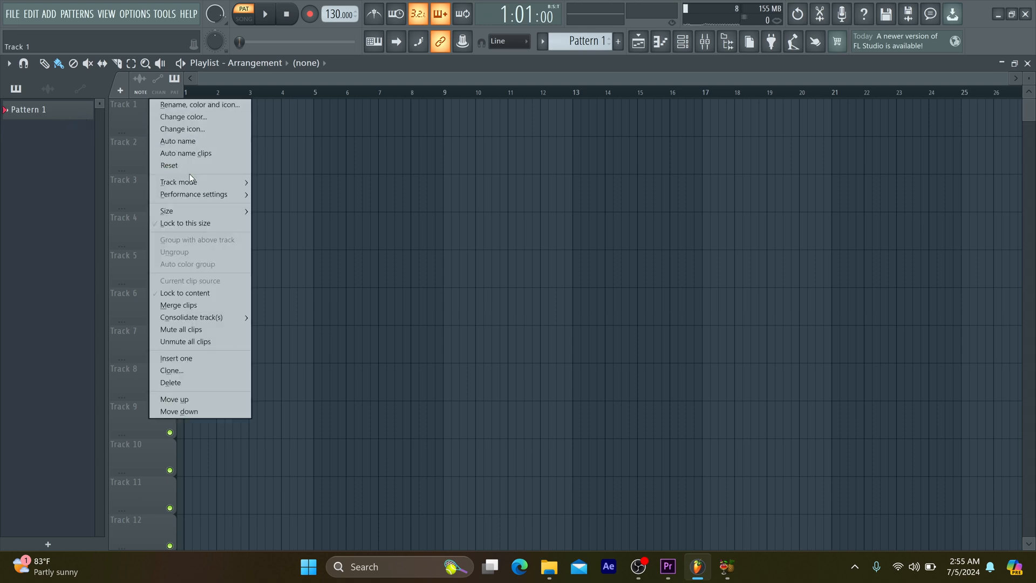
mouse_move(201, 223)
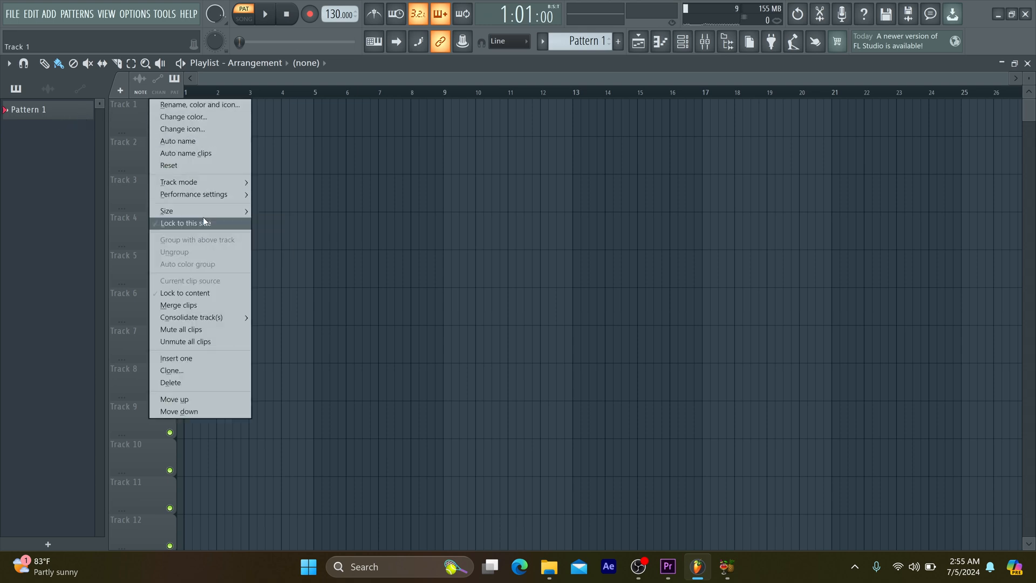
mouse_move(179, 182)
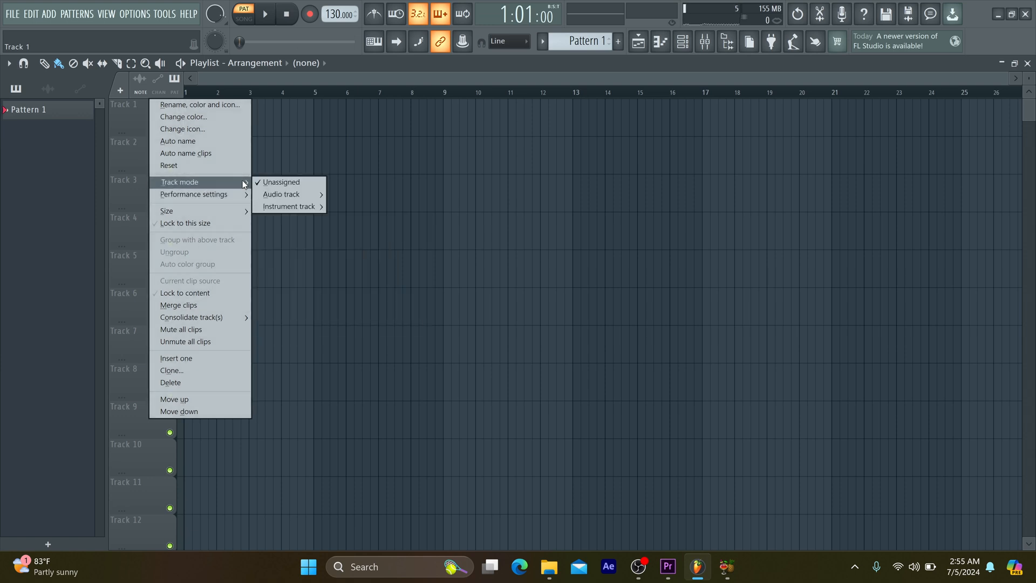
mouse_move(282, 194)
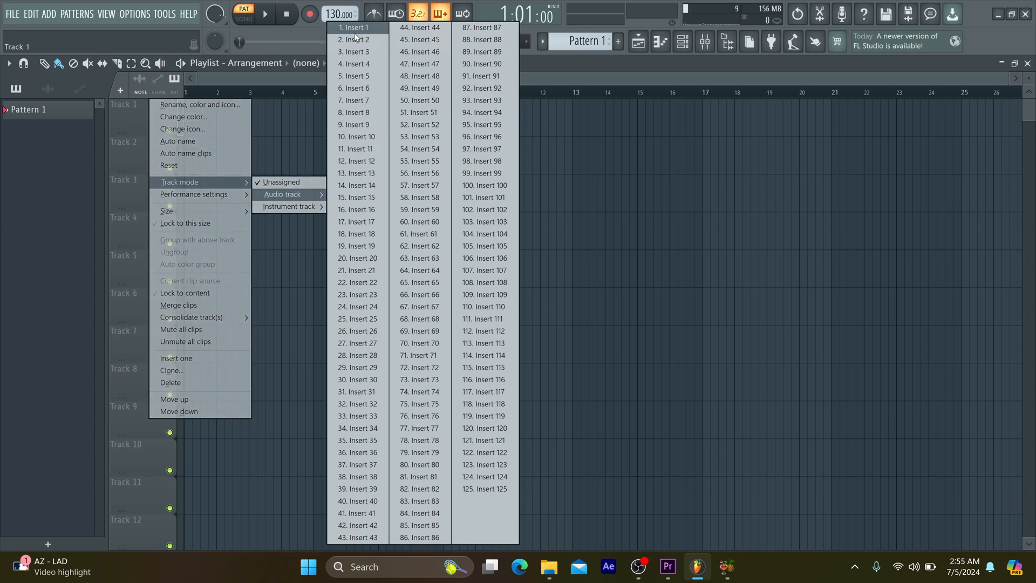
Set Track 1's track mode to an audio track on Insert 1
click(353, 27)
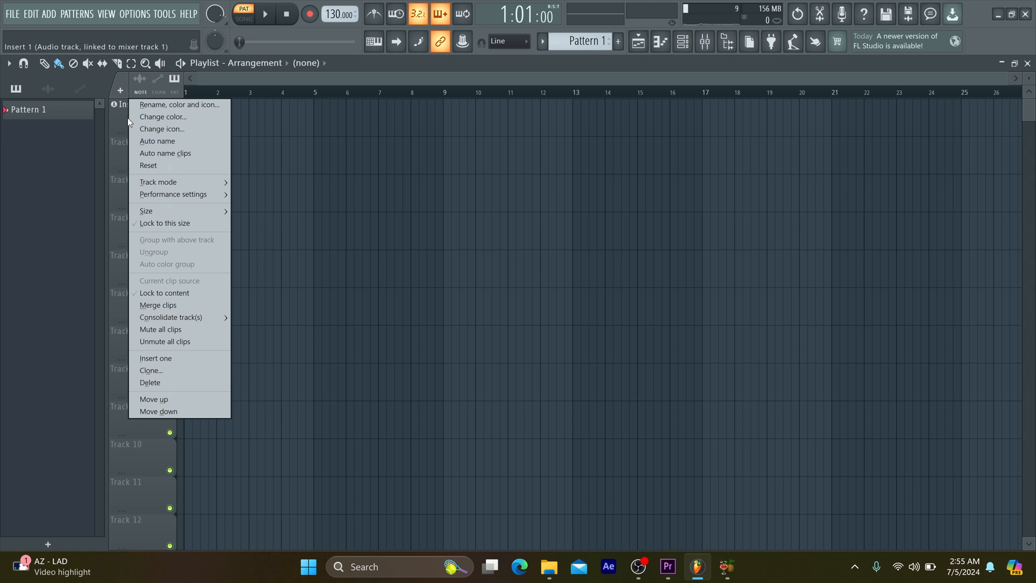
mouse_move(167, 108)
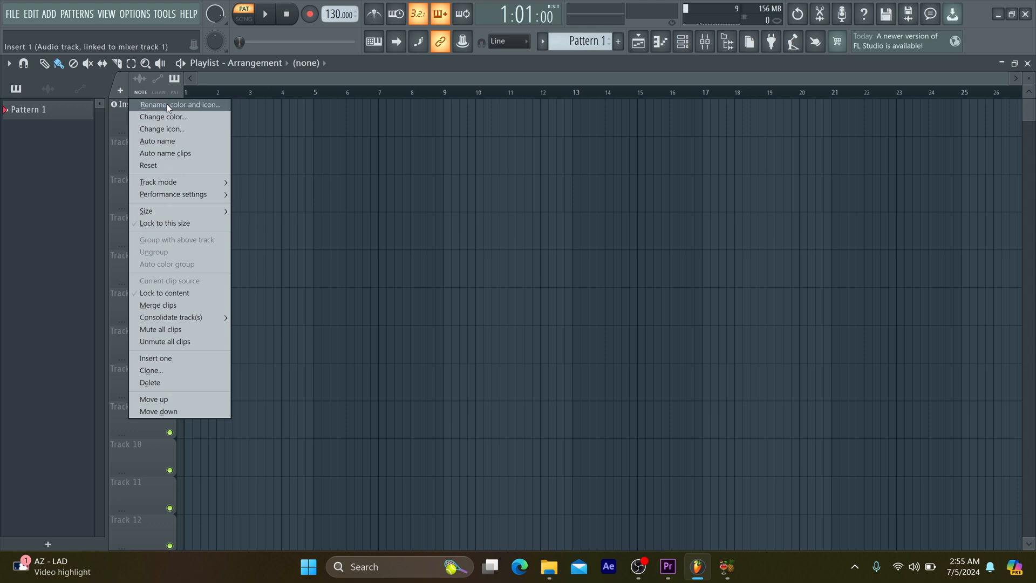
Rename the first playlist track to 'mic'
click(178, 104)
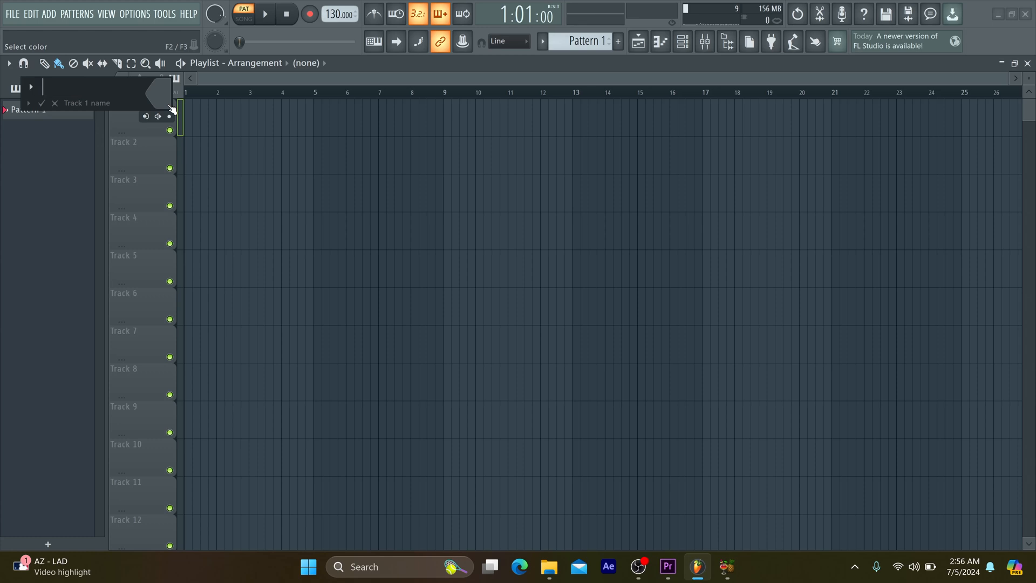
text(mic)
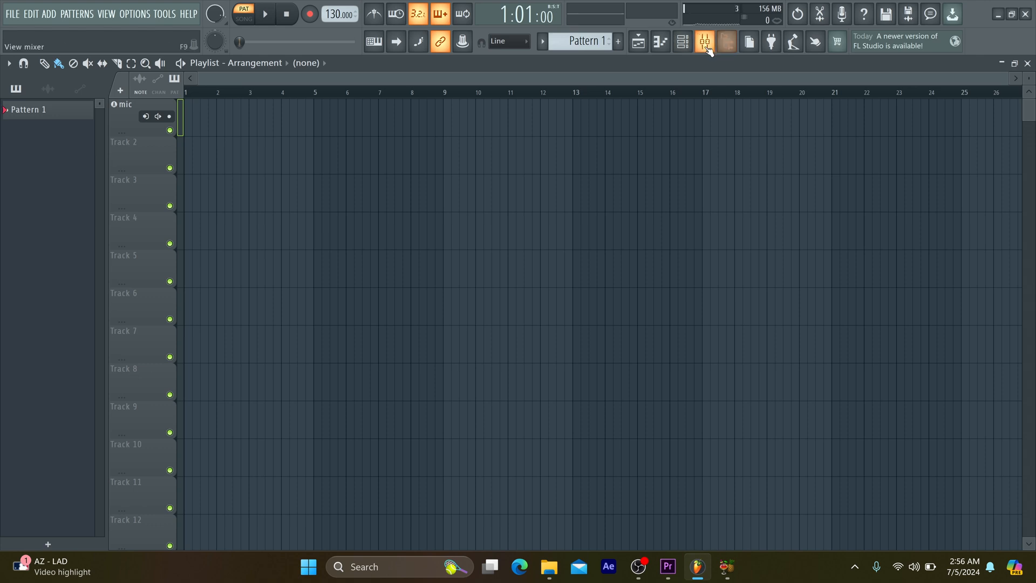
Set the mic insert's input to In 1 - In 2 and accept external input only
click(704, 41)
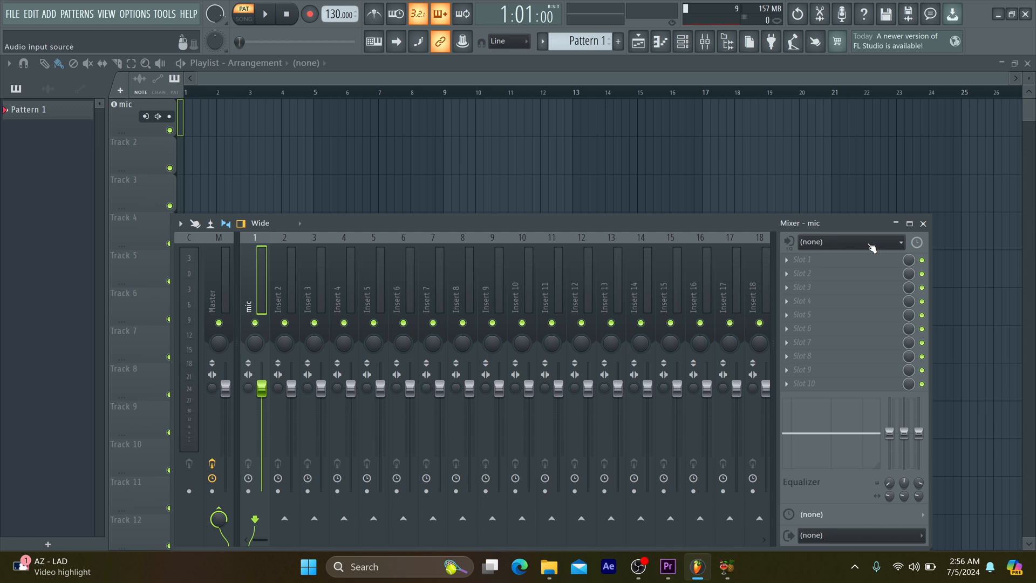
click(849, 242)
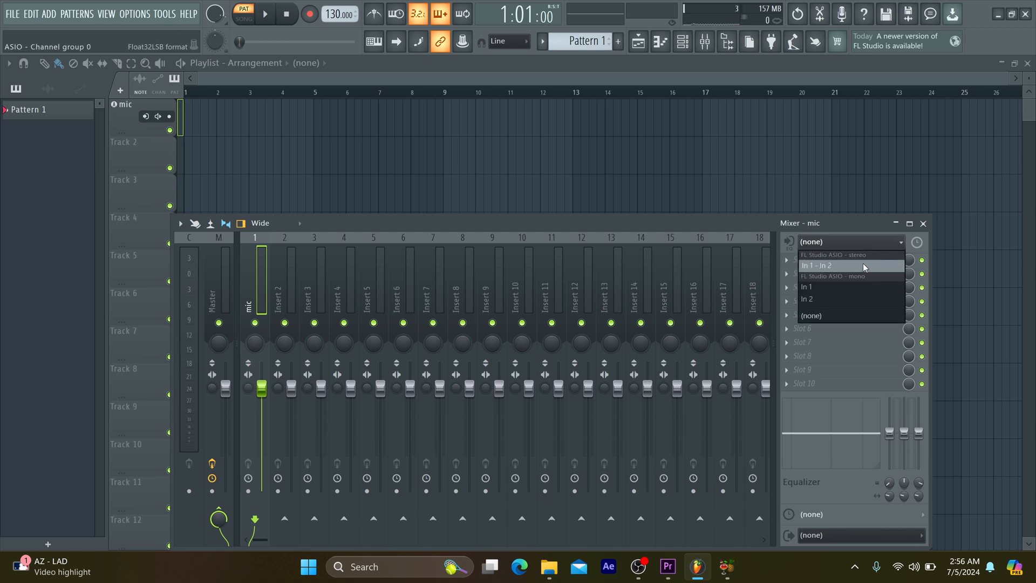
click(818, 265)
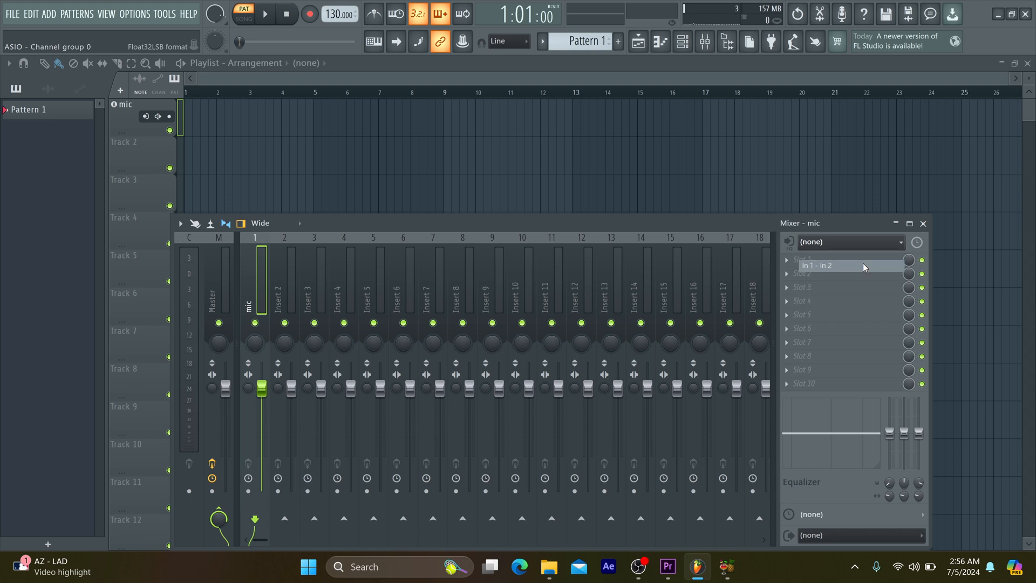
click(819, 265)
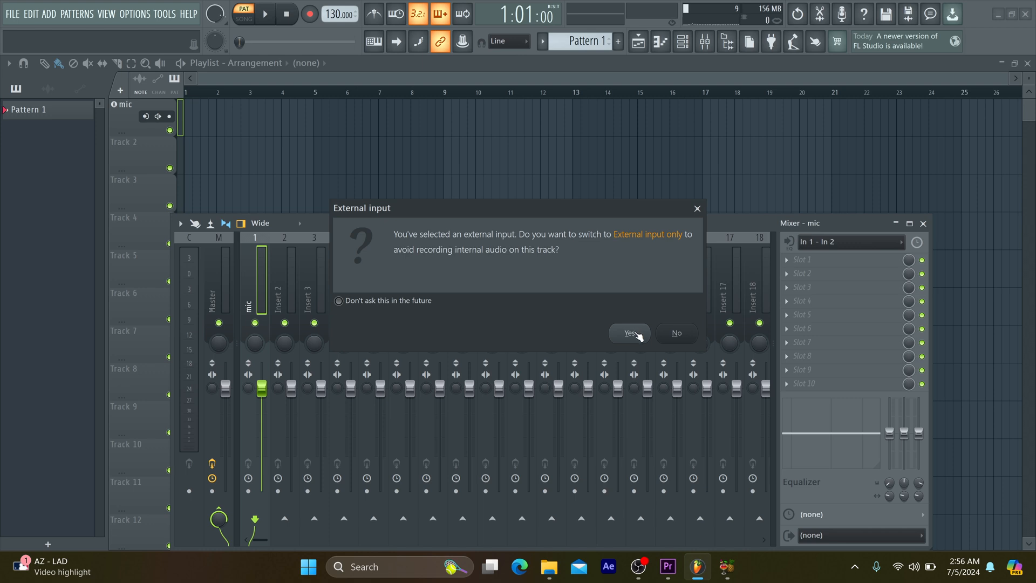
click(626, 332)
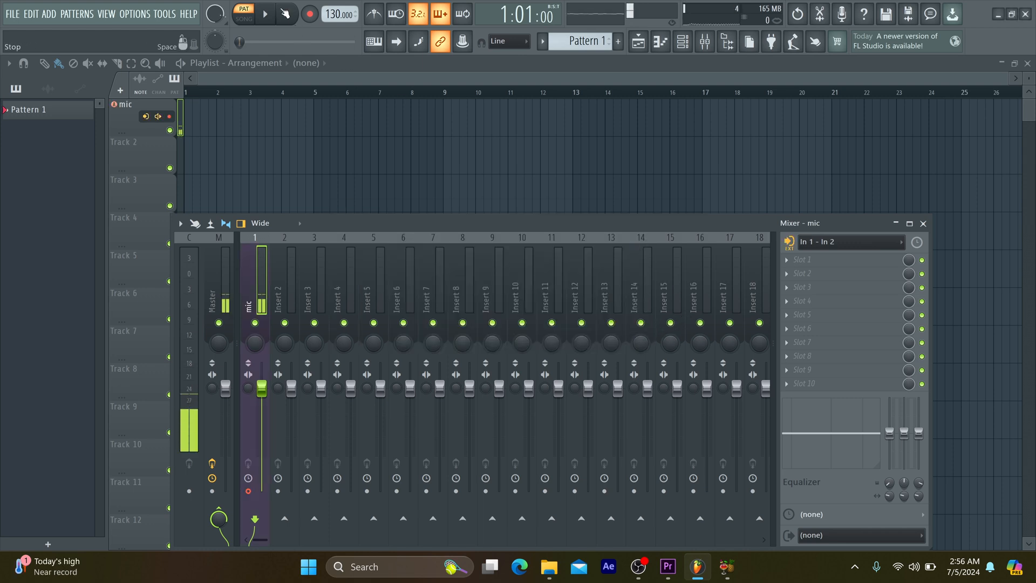
Start recording with 'Audio, into the Edison audio editor/recorder'
click(286, 13)
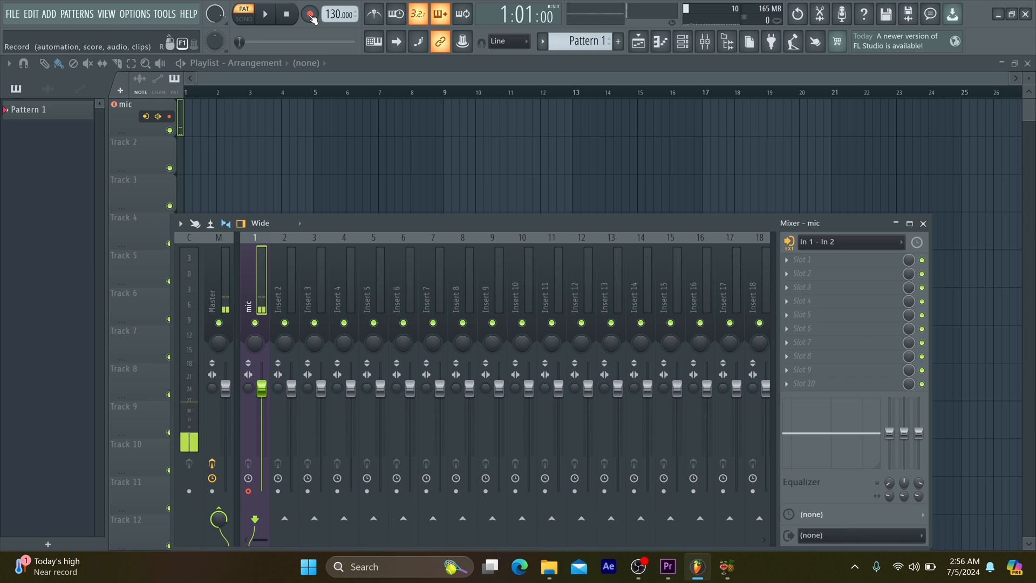
click(309, 14)
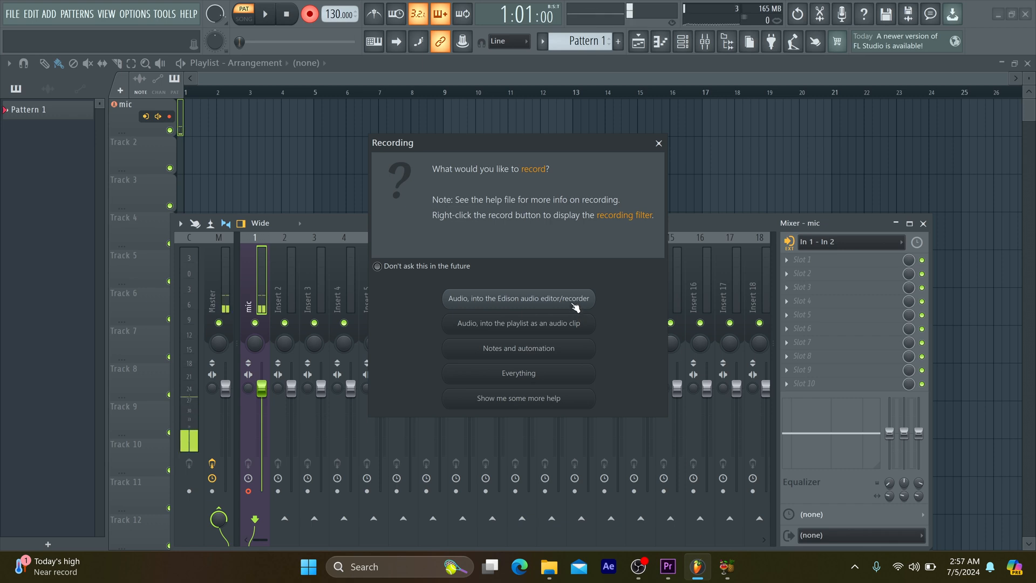
click(518, 297)
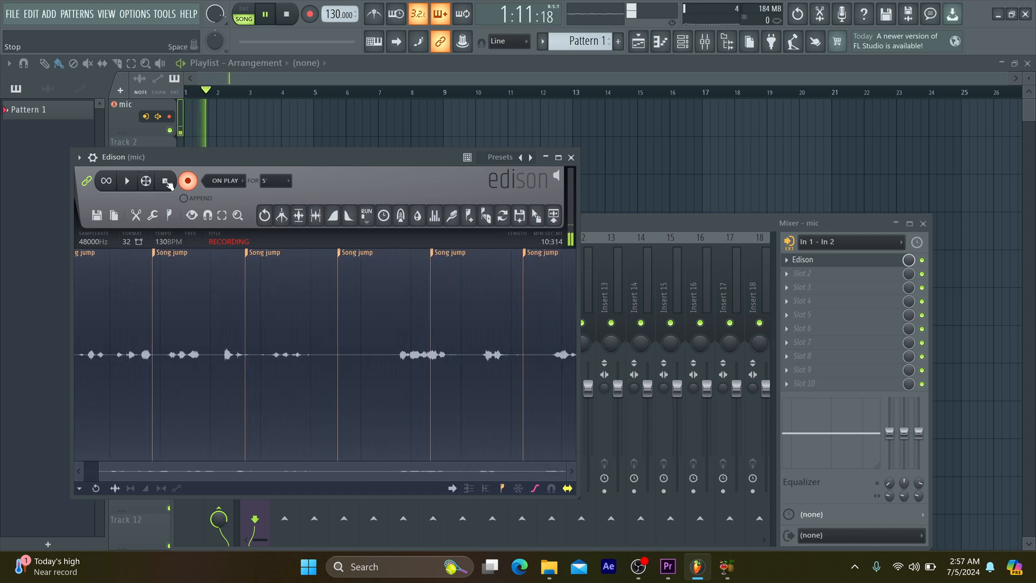
Stop Edison's recording and the song playback
click(188, 181)
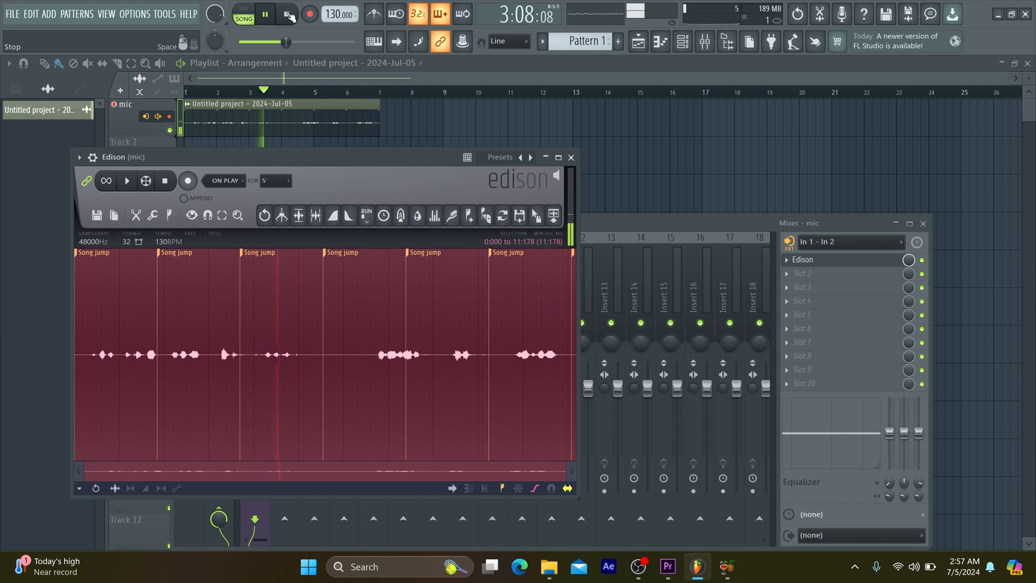
click(265, 13)
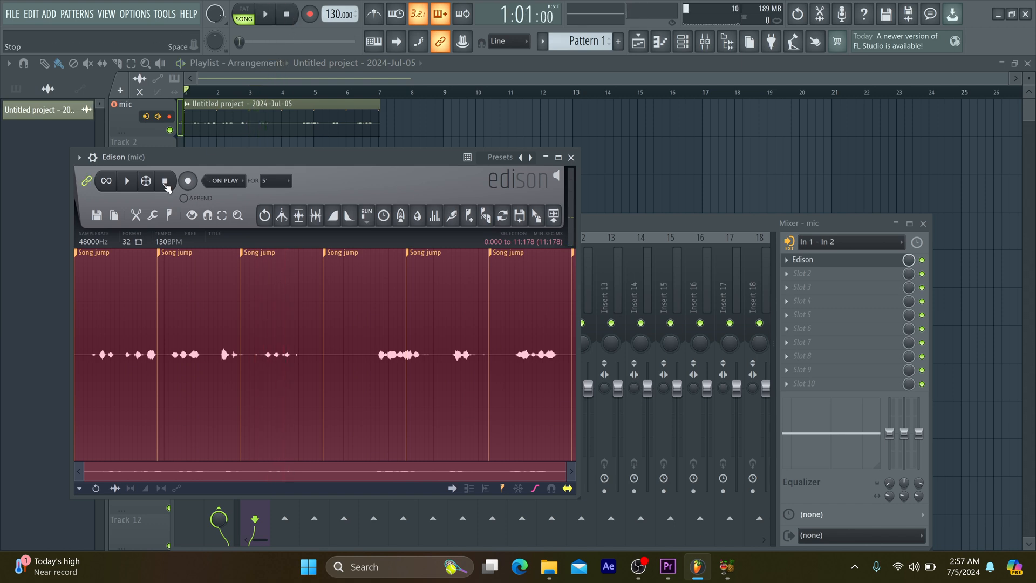